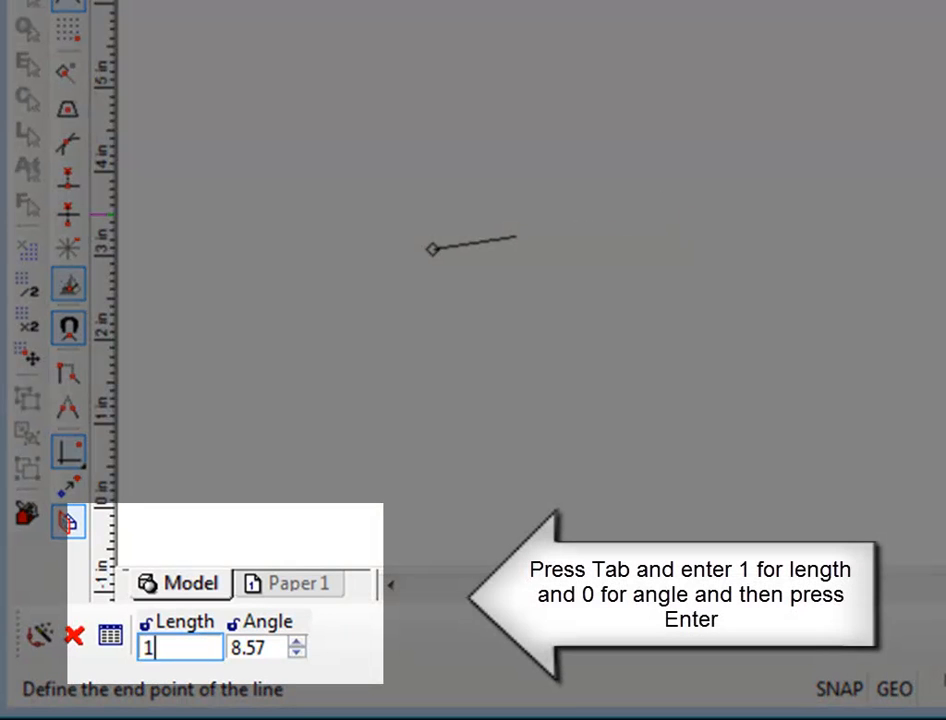
- Draw a 1-inch horizontal line at angle 0 and select it
{"action": "type", "text": "0"}
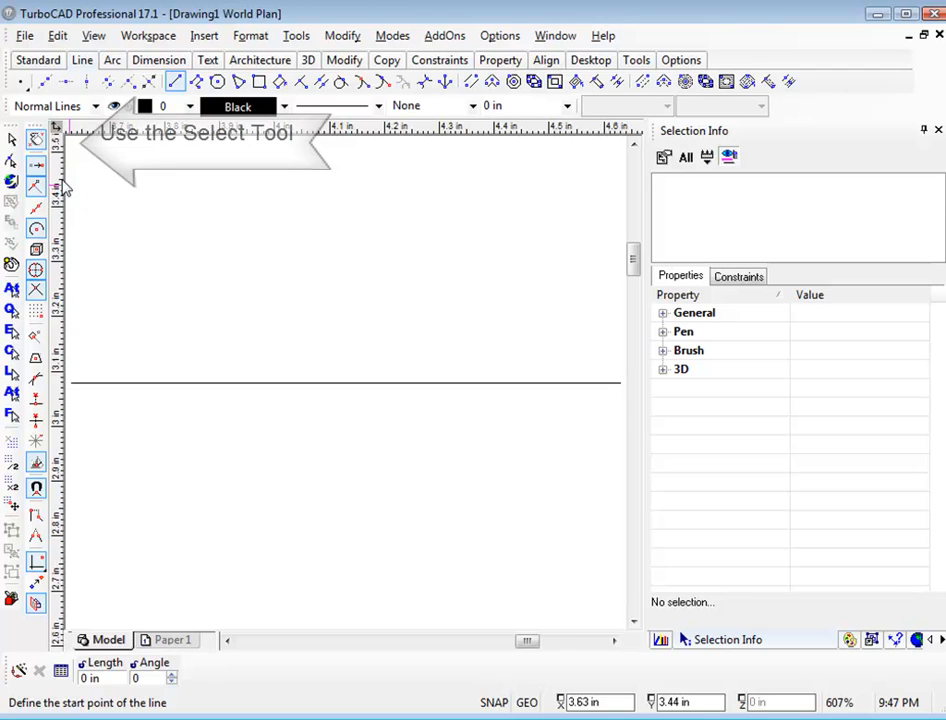
{"action": "left_click", "coordinate": [12, 138]}
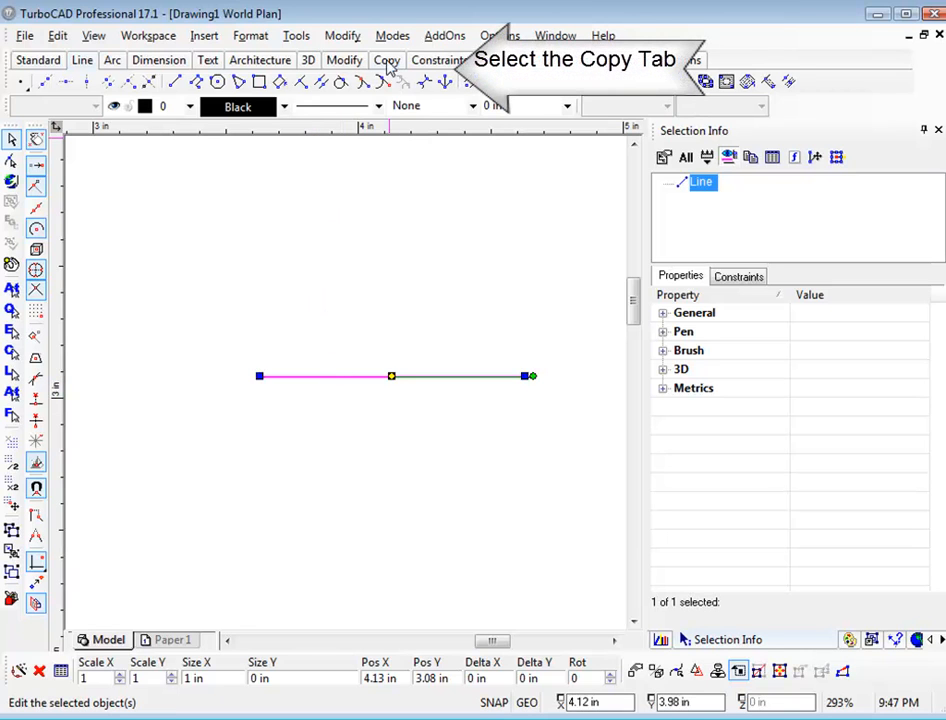
- Radial Copy the line with Sets 1000 to form a dense disc of lines
{"action": "left_click", "coordinate": [388, 60]}
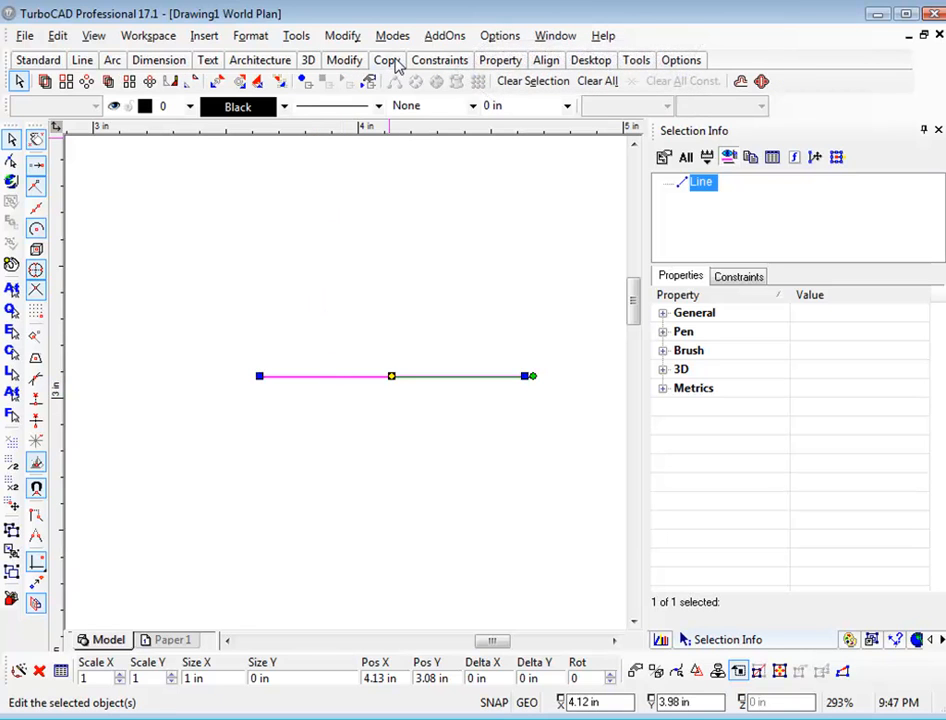
{"action": "mouse_move", "coordinate": [86, 80]}
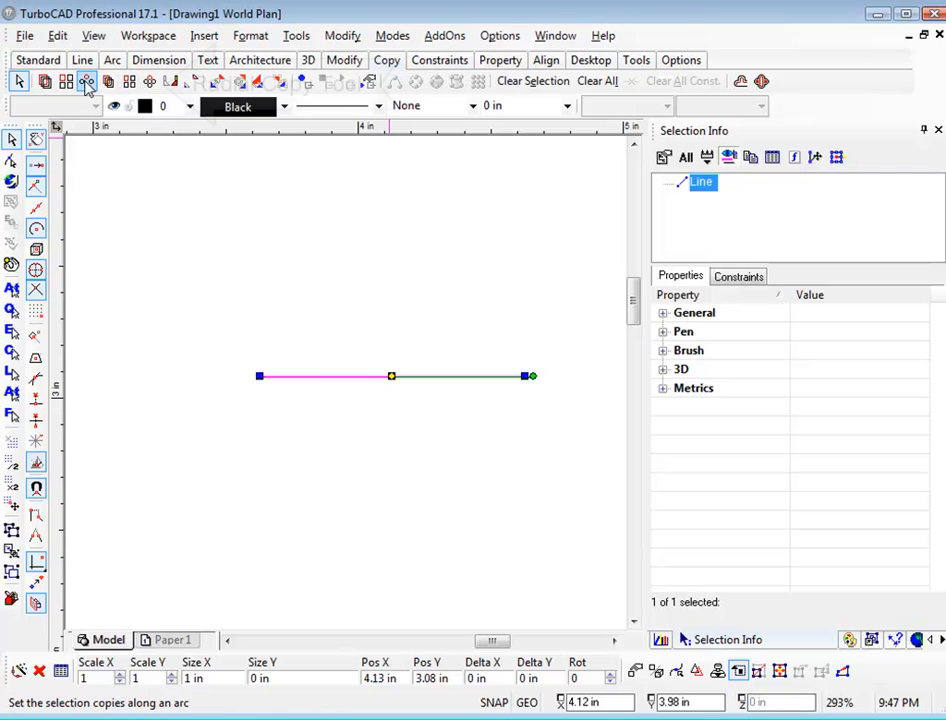
{"action": "mouse_move", "coordinate": [86, 80]}
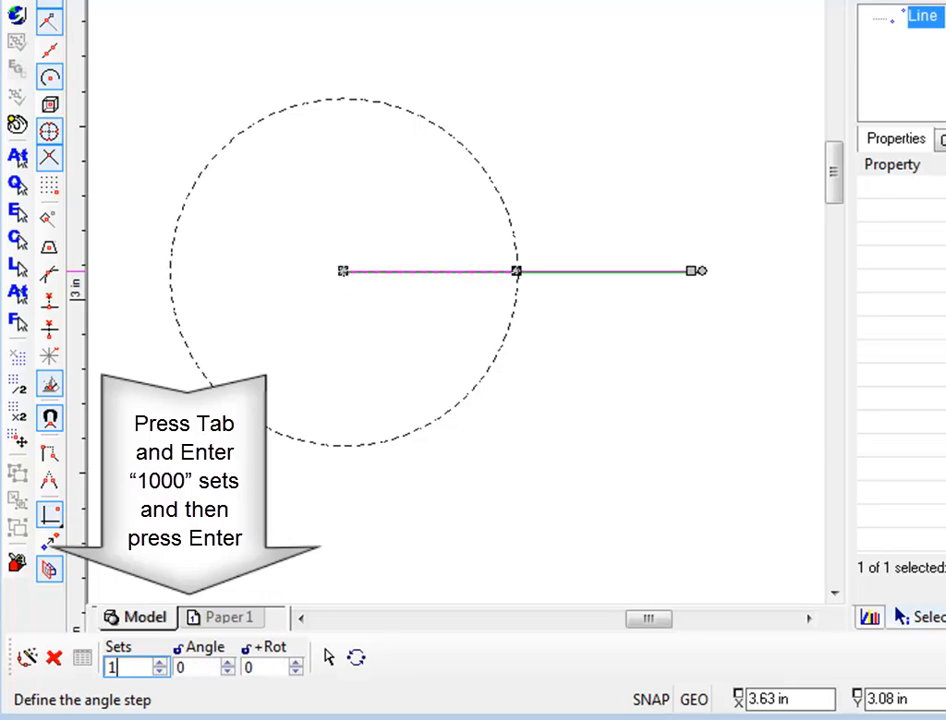
{"action": "type", "text": "1000"}
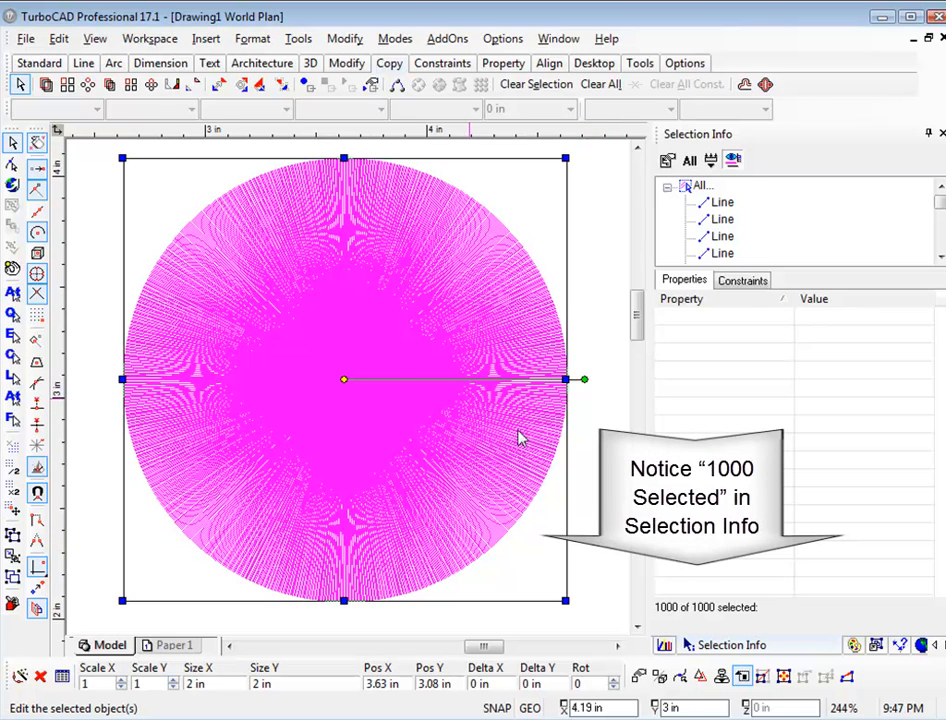
- Create a block named onethousandlines from the 1000 selected lines
{"action": "left_click", "coordinate": [252, 38]}
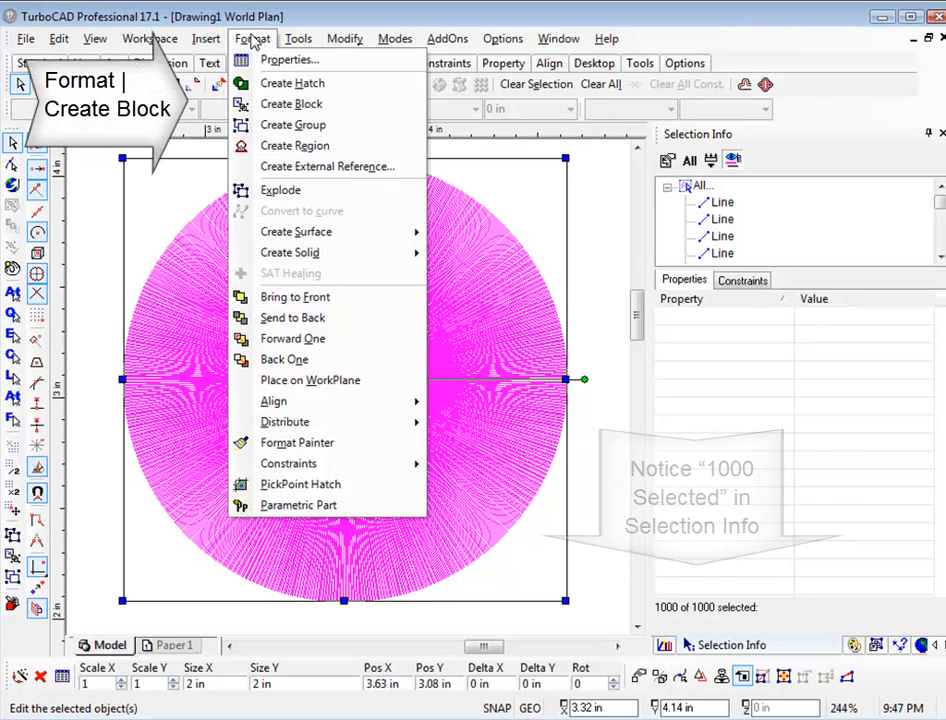
{"action": "left_click", "coordinate": [292, 104]}
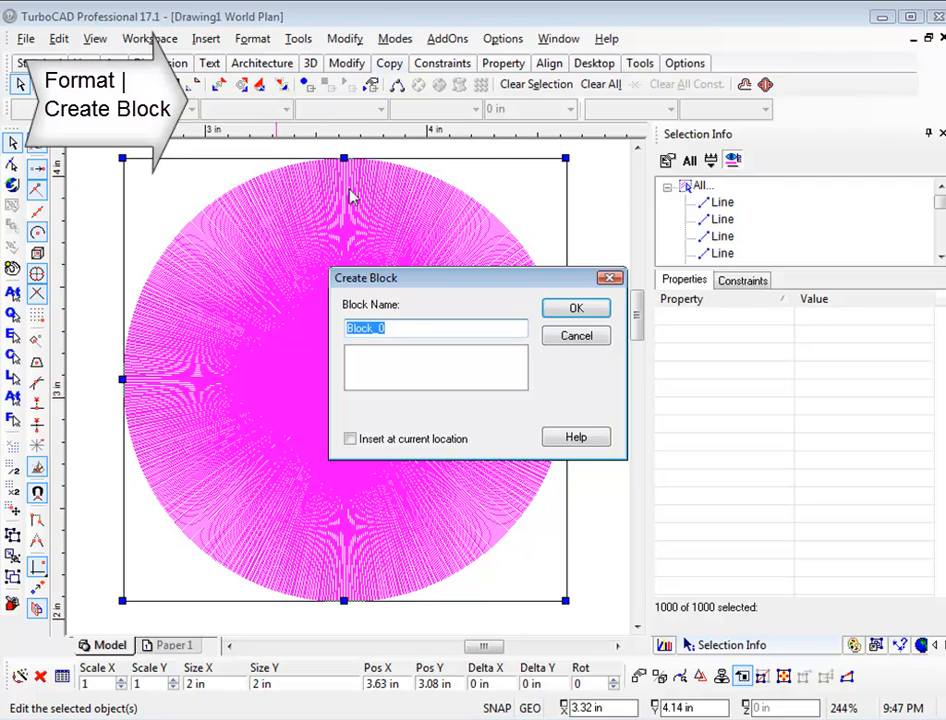
{"action": "type", "text": "onethousandlines"}
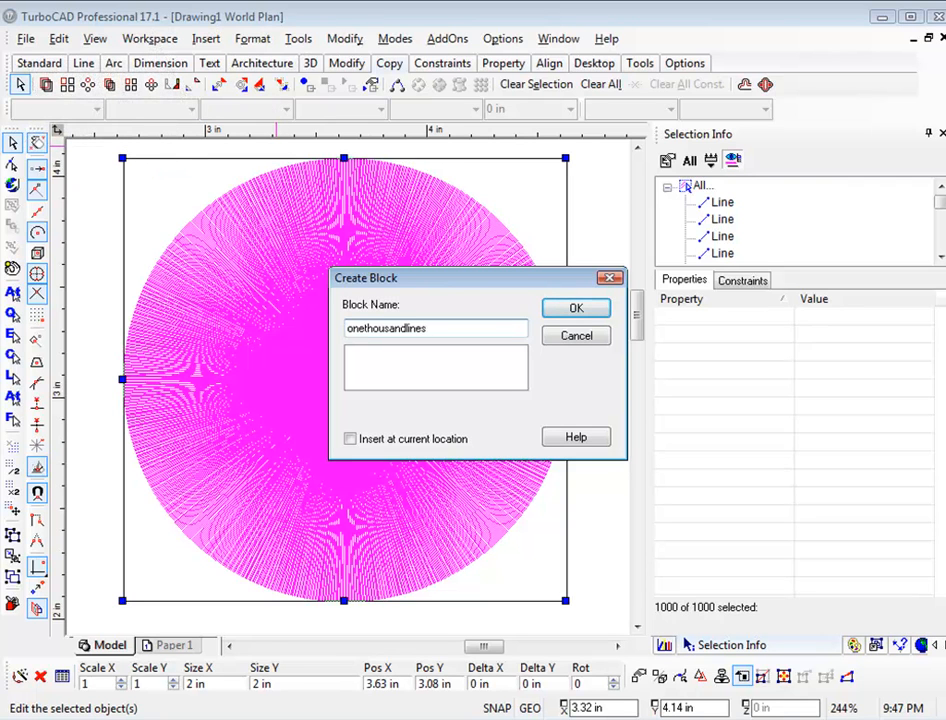
{"action": "left_click", "coordinate": [576, 308]}
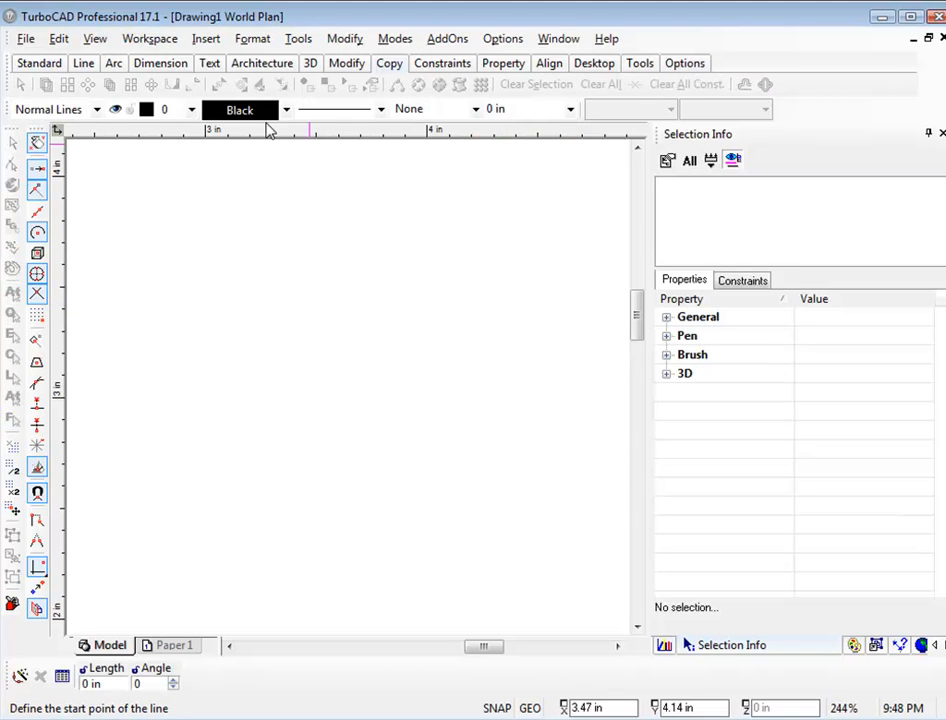
- Show the Blocks palette and Array Copy the onethousandlines block into 2 rows by 2 columns
{"action": "left_click", "coordinate": [96, 38]}
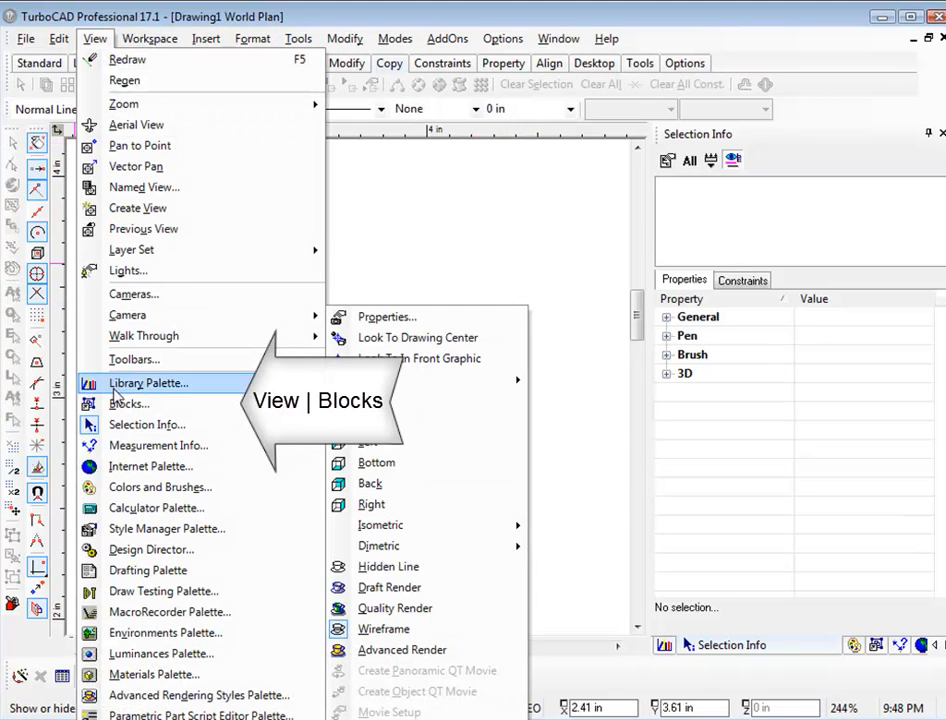
{"action": "left_click", "coordinate": [128, 404]}
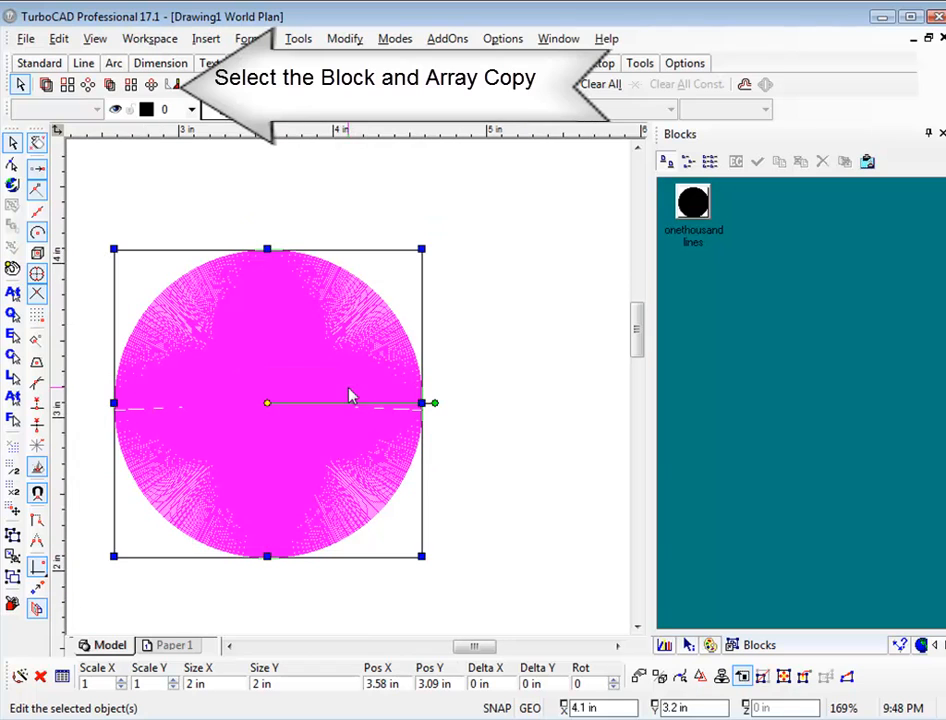
{"action": "left_click", "coordinate": [68, 84]}
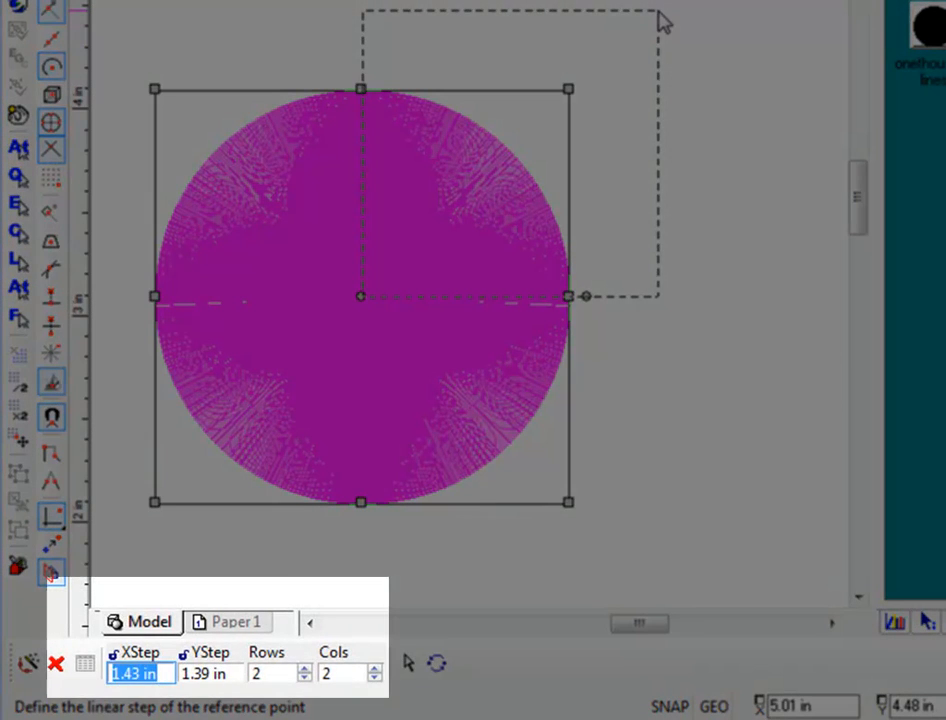
{"action": "type", "text": "2"}
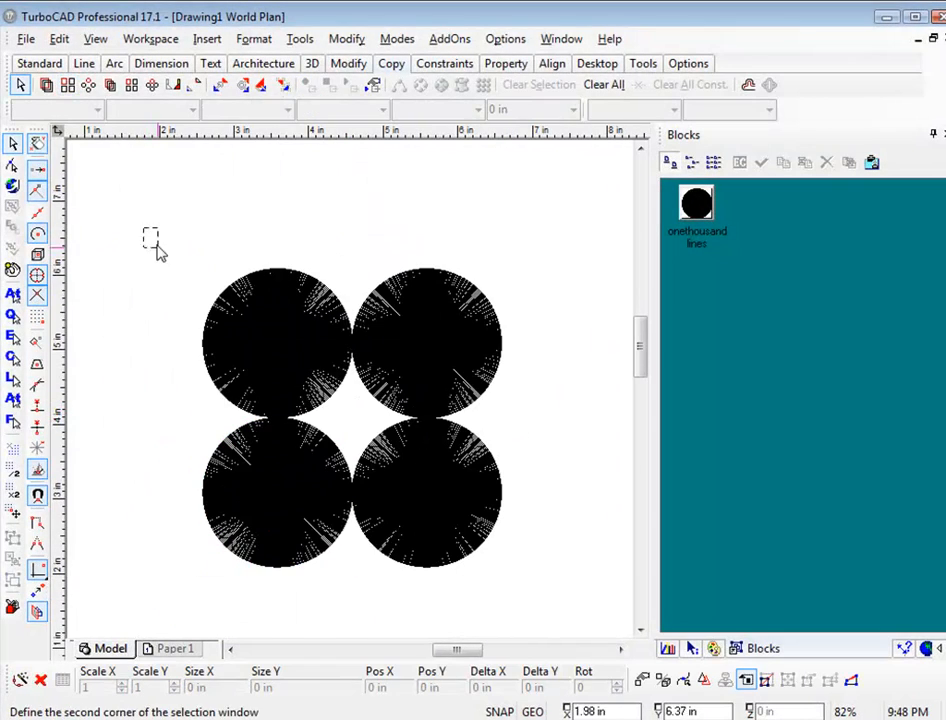
- Select all four disc copies, explode them into individual lines, and show the Window list
{"action": "left_click_drag", "start_coordinate": [148, 236], "coordinate": [530, 600]}
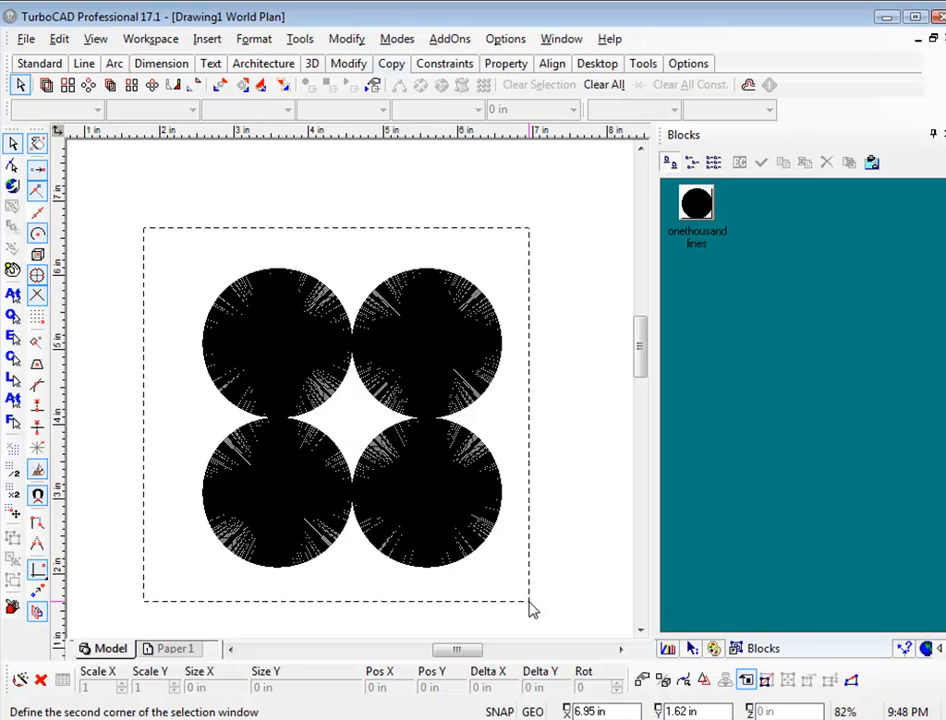
{"action": "left_click_drag", "start_coordinate": [148, 226], "coordinate": [530, 608]}
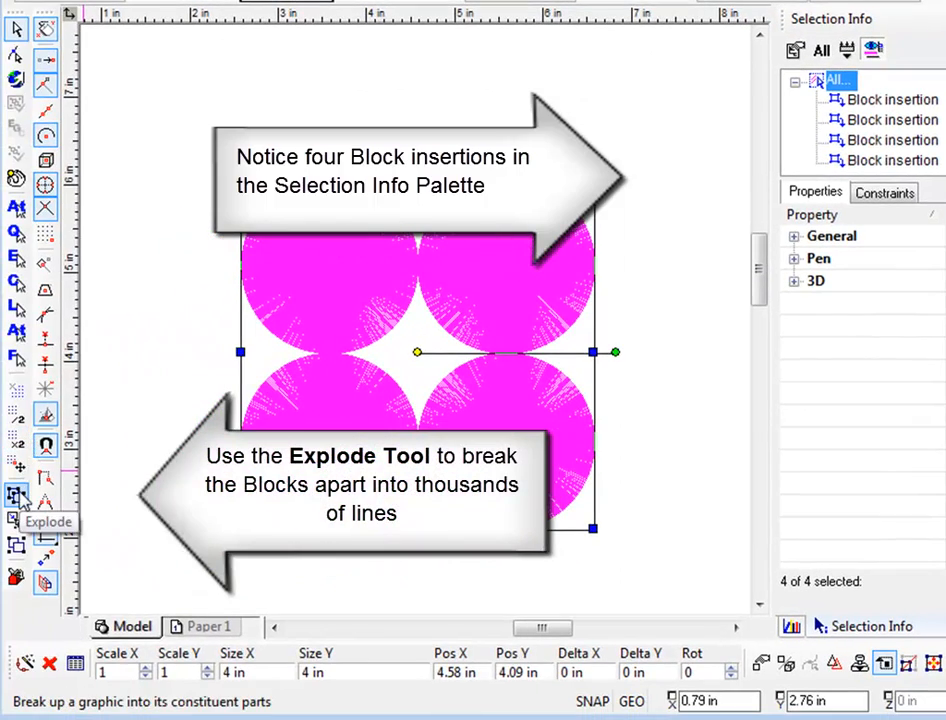
{"action": "left_click", "coordinate": [16, 496]}
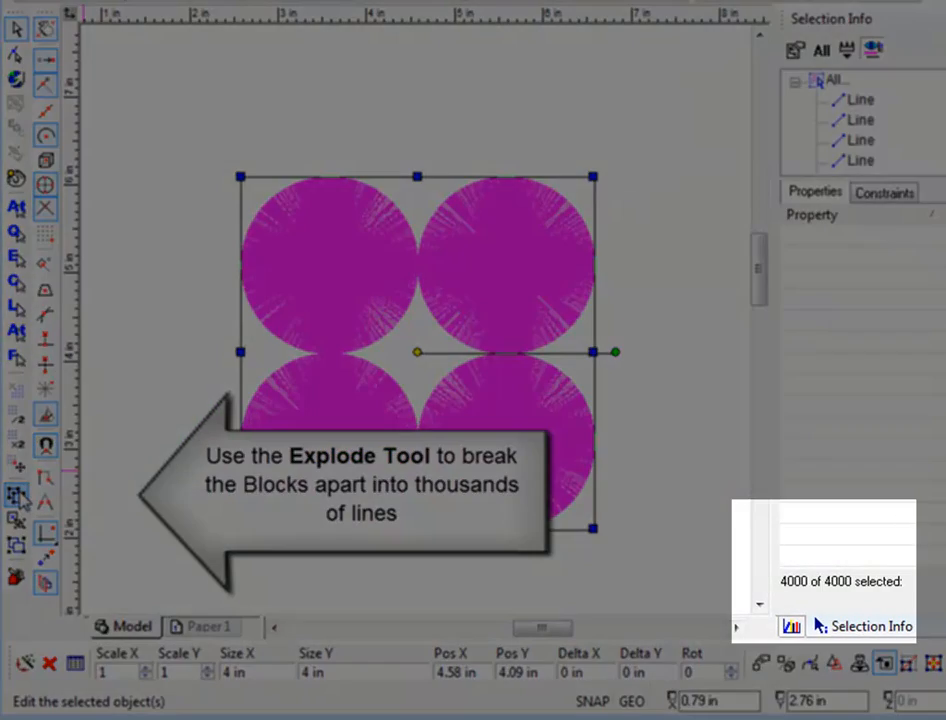
{"action": "left_click", "coordinate": [16, 500]}
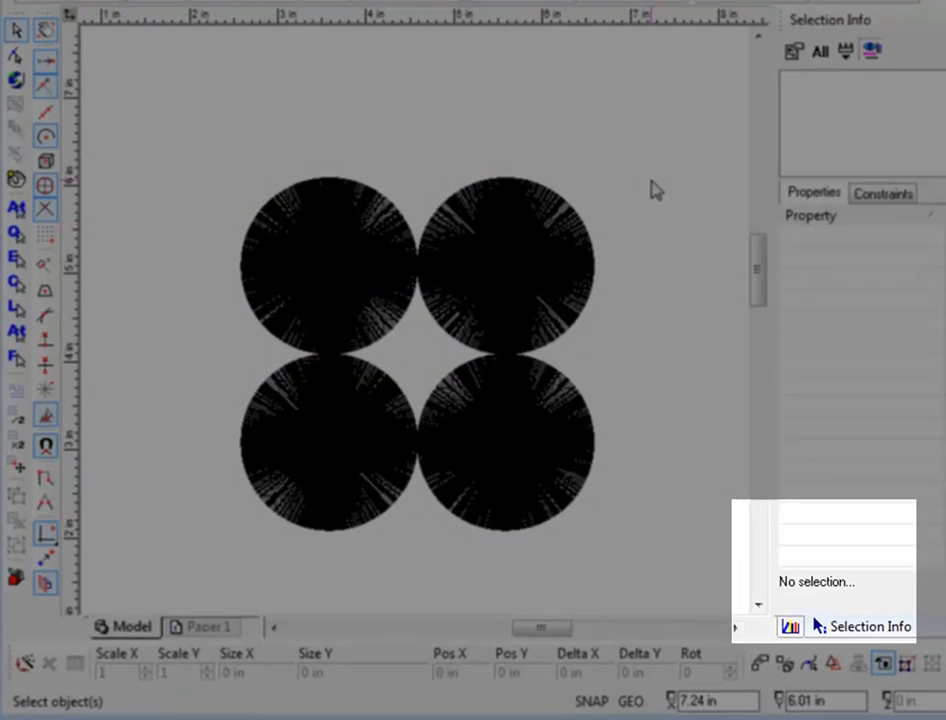
{"action": "left_click", "coordinate": [558, 38]}
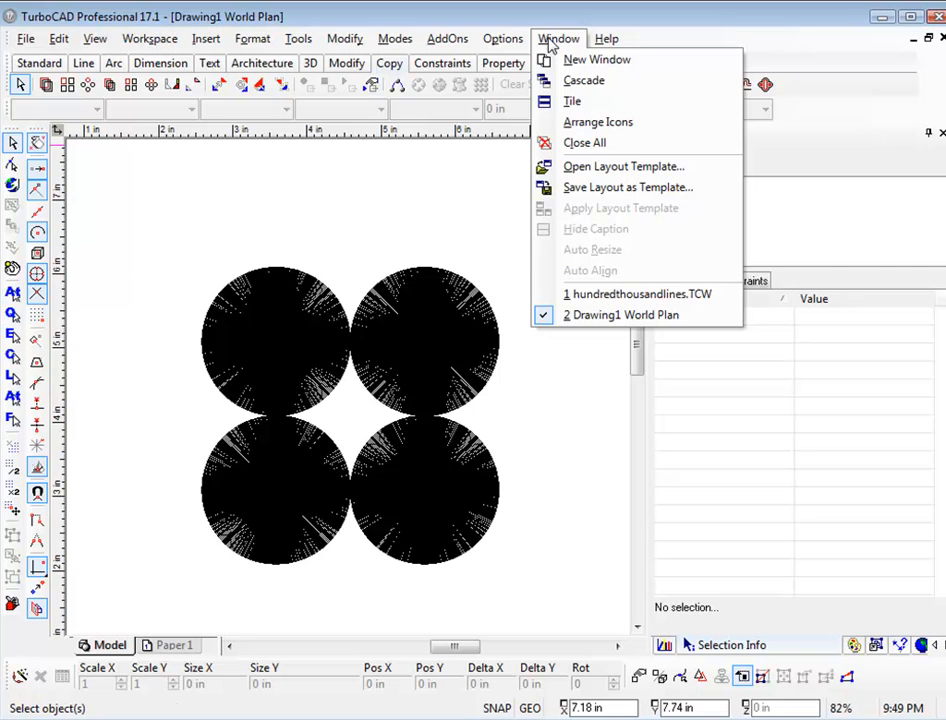
- Switch to hundredthousandlines.TCW and run GDI redraw tests: Rotation 16133 ms, Zoom Out 14262 ms
{"action": "left_click", "coordinate": [644, 292]}
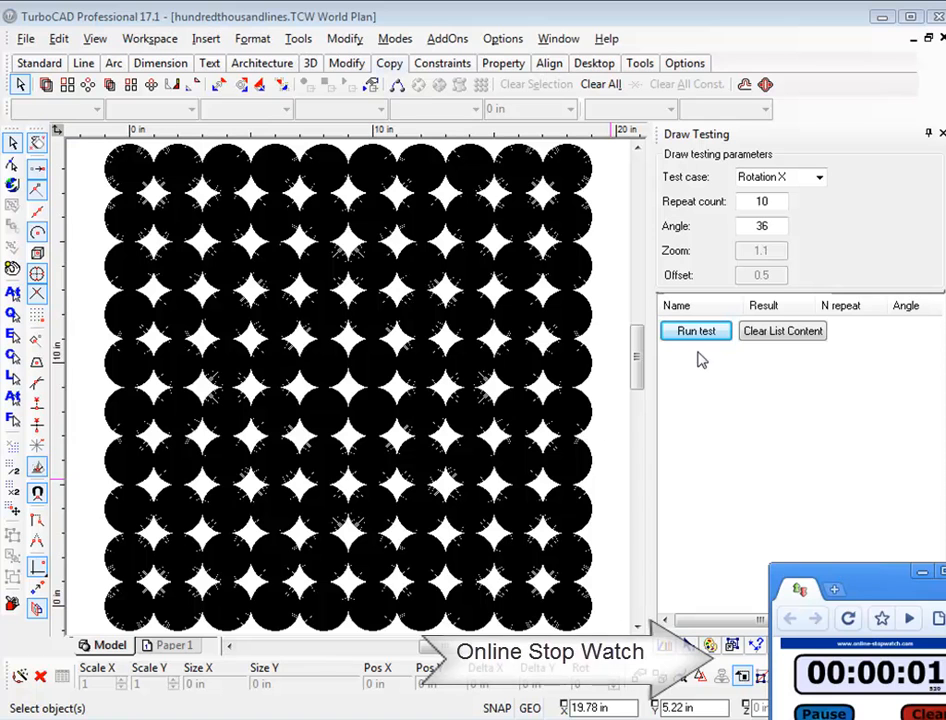
{"action": "left_click", "coordinate": [696, 332]}
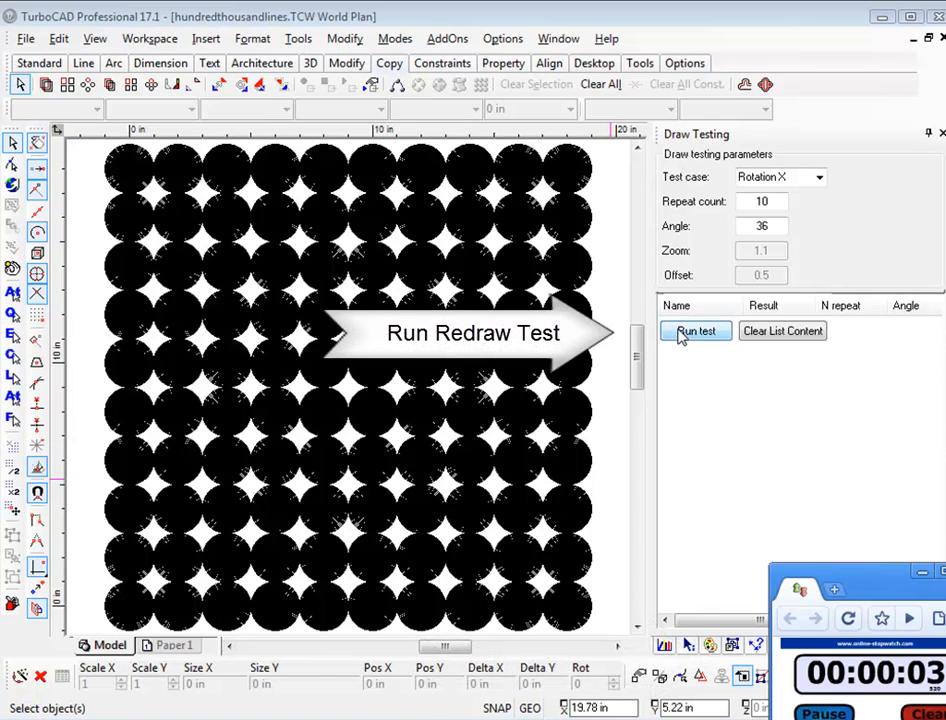
{"action": "left_click", "coordinate": [696, 332]}
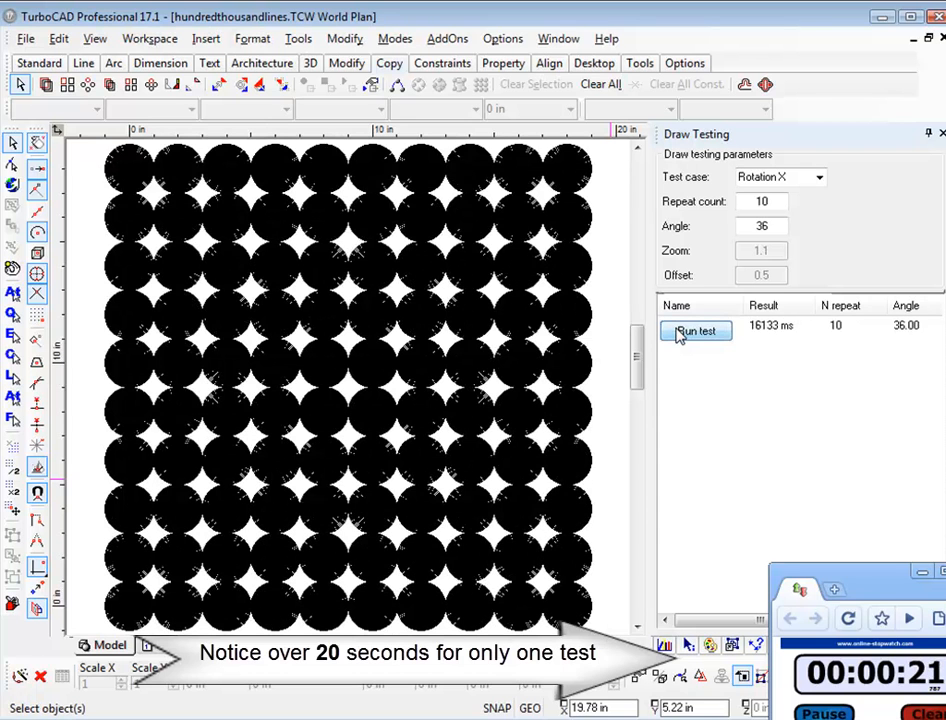
{"action": "left_click", "coordinate": [696, 332]}
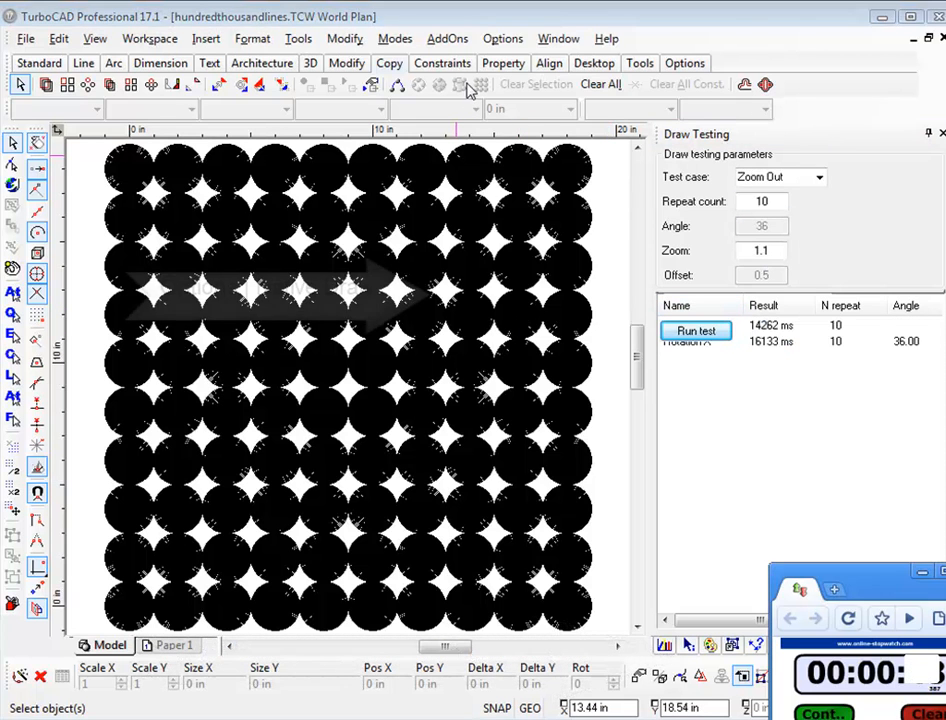
{"action": "left_click", "coordinate": [502, 38]}
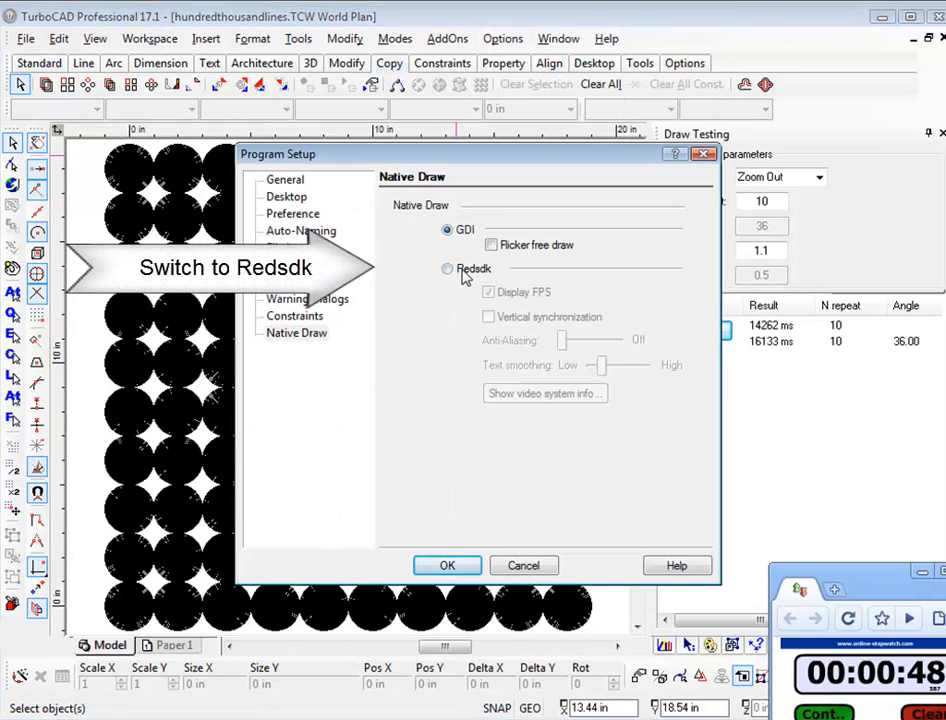
- Set Native Draw to Redsdk in Program Setup, accept the warning and restart TurboCAD
{"action": "left_click", "coordinate": [448, 268]}
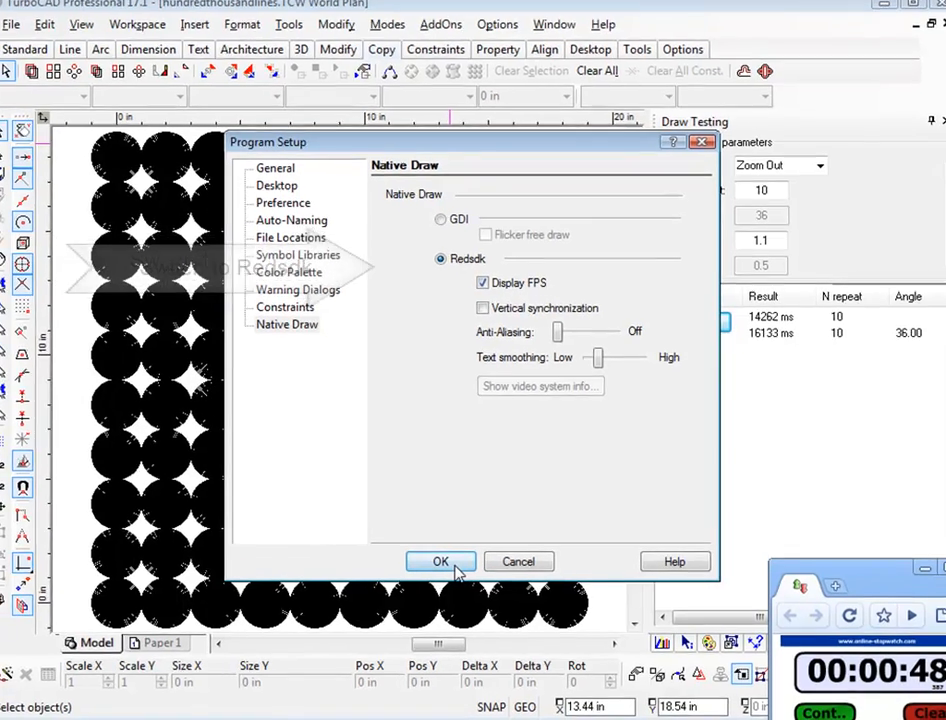
{"action": "left_click", "coordinate": [440, 258]}
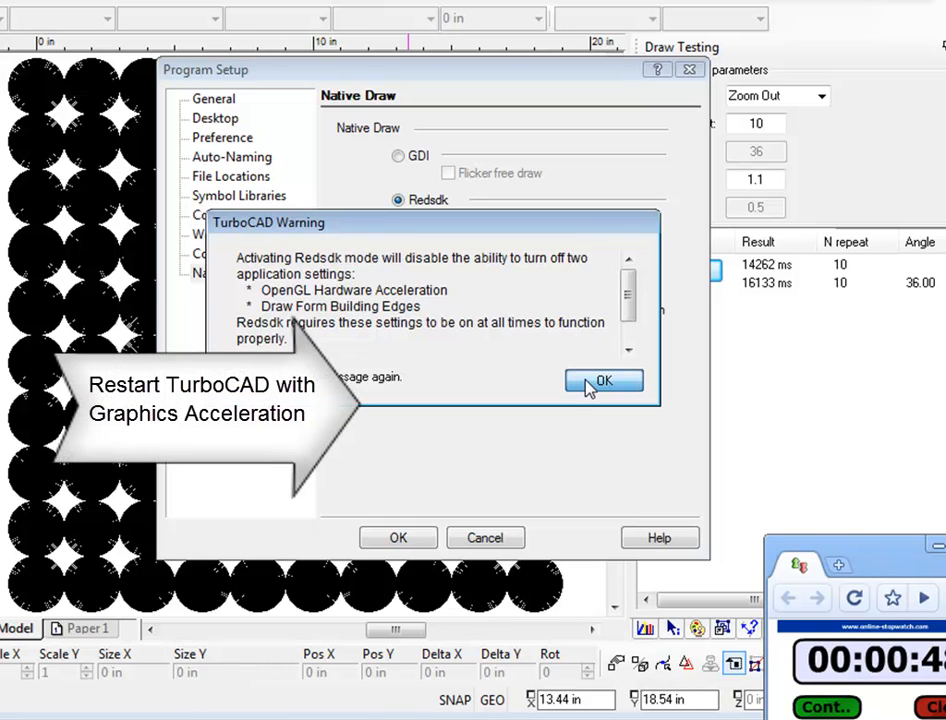
{"action": "left_click", "coordinate": [604, 380]}
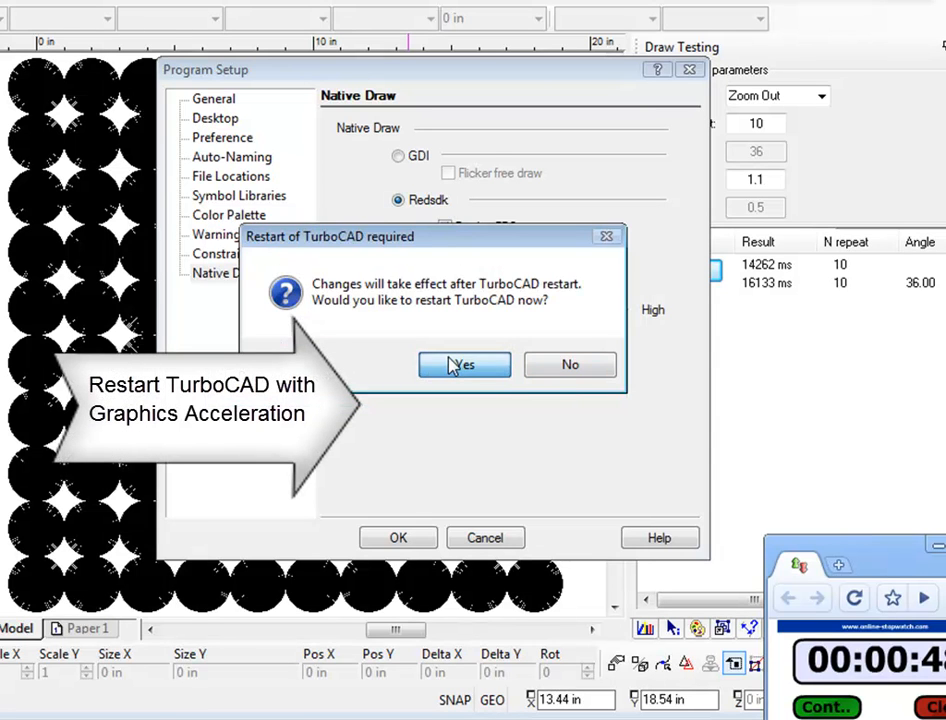
{"action": "left_click", "coordinate": [464, 364]}
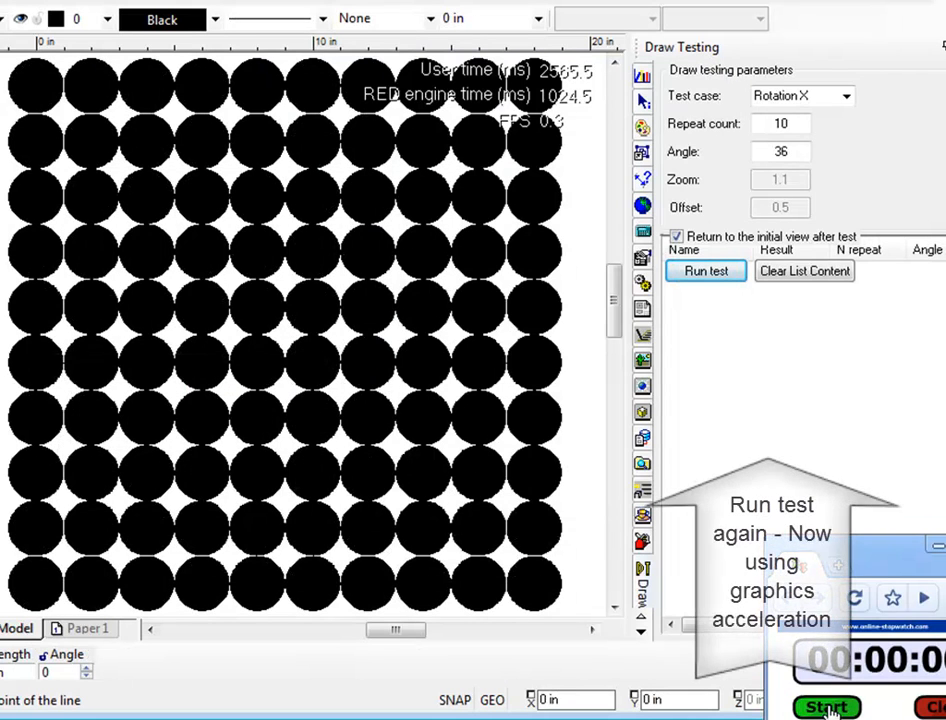
- Run the Redsdk Rotation redraw test (352 ms) and then All Tests
{"action": "left_click", "coordinate": [704, 272]}
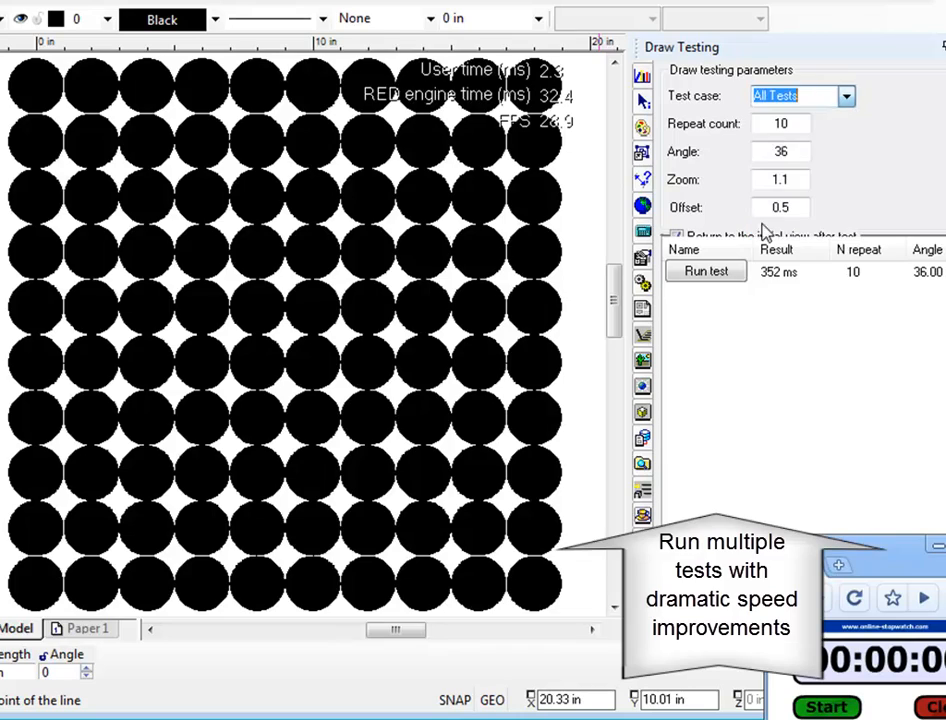
{"action": "left_click", "coordinate": [704, 272]}
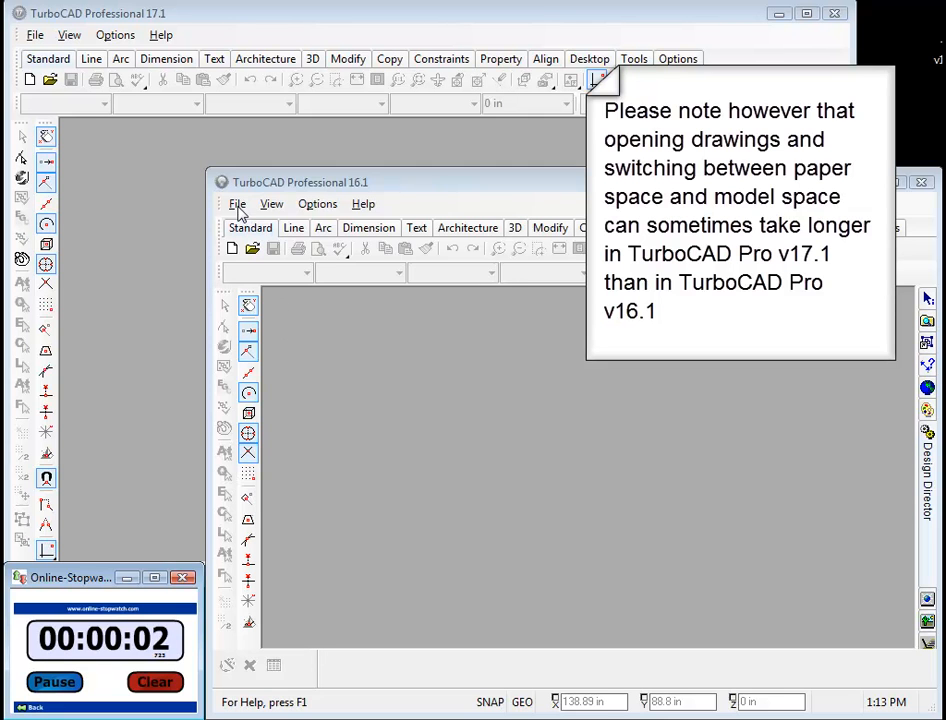
- Open recent drawing lotsoflines.TCW, zoom in and out, and switch to the Paper 1 layout
{"action": "left_click", "coordinate": [238, 204]}
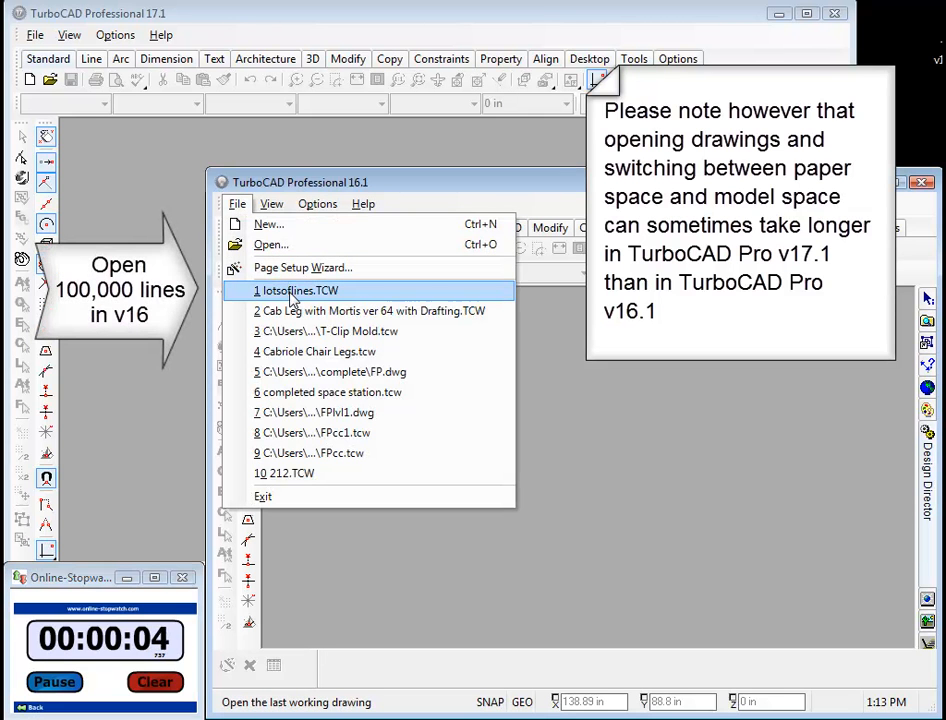
{"action": "left_click", "coordinate": [296, 290]}
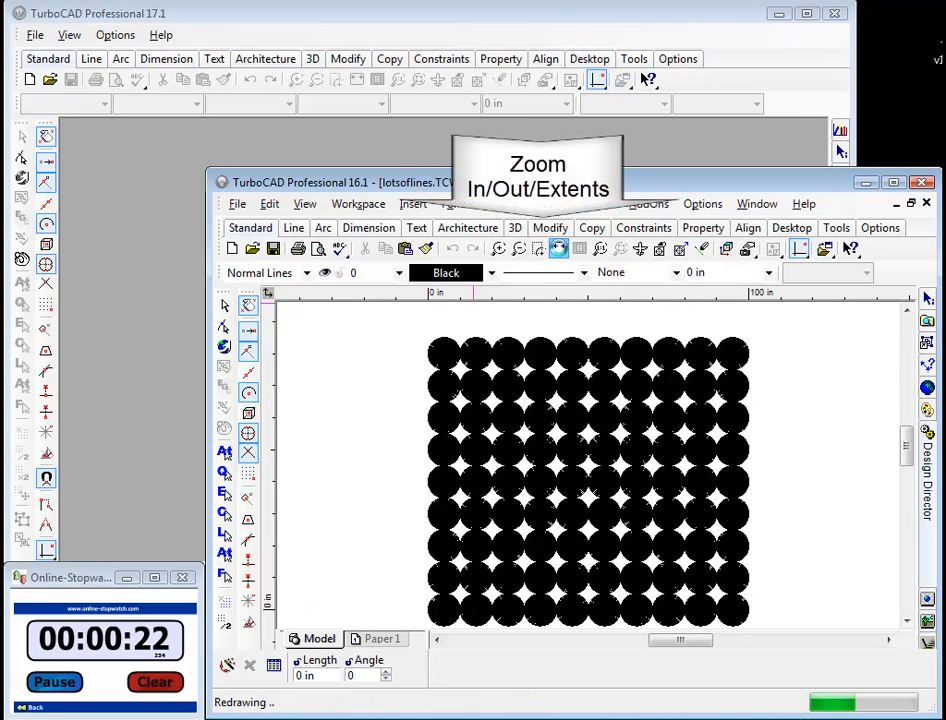
{"action": "left_click", "coordinate": [498, 248]}
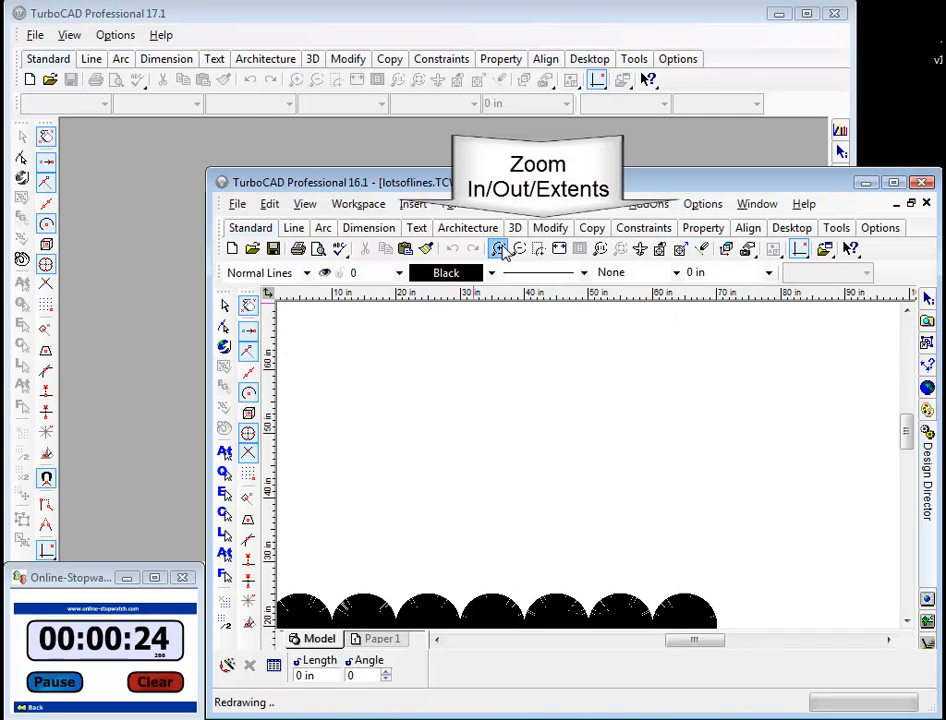
{"action": "left_click", "coordinate": [496, 248]}
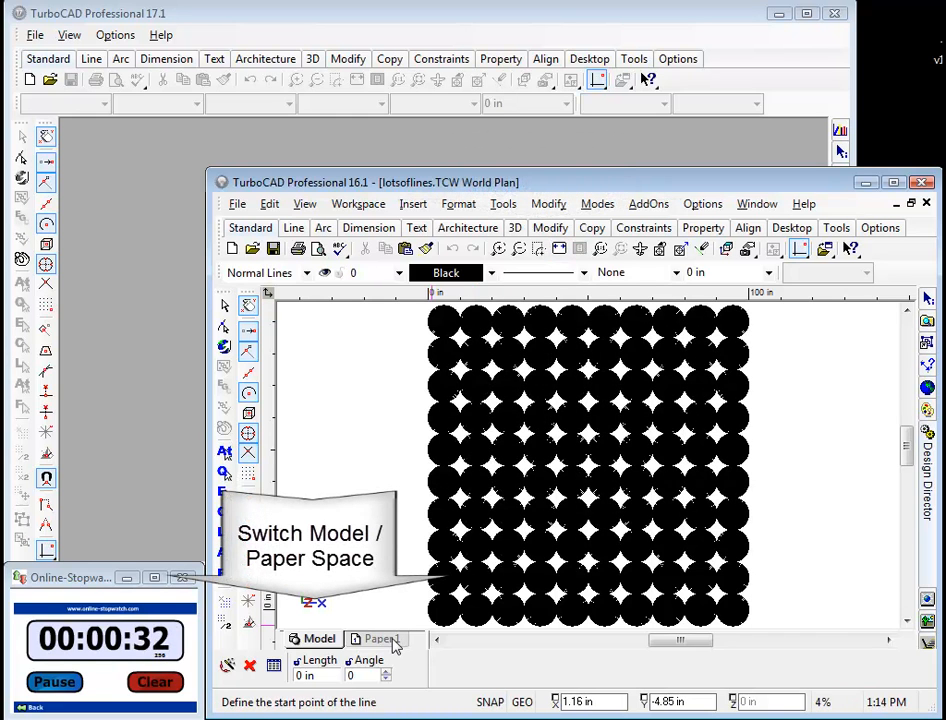
{"action": "left_click", "coordinate": [376, 638]}
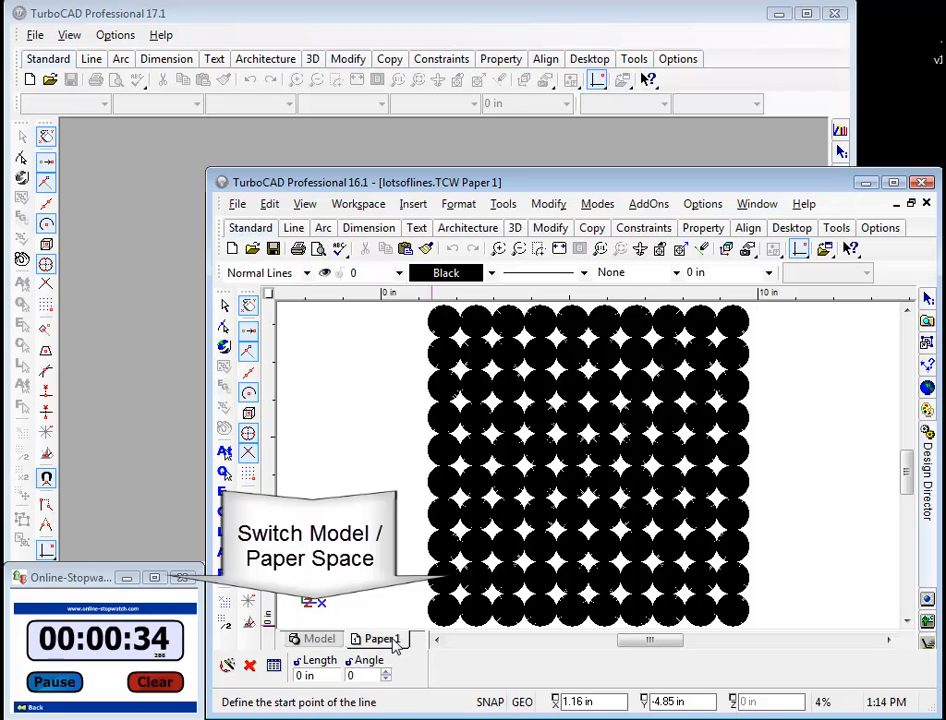